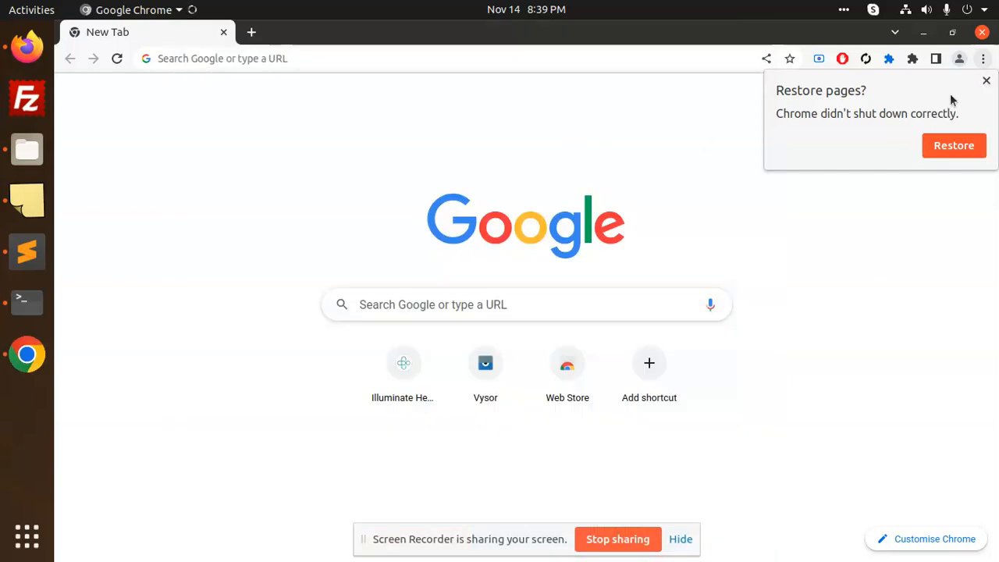
Step: Dismiss Chrome's 'Restore pages?' bubble and switch to the untitled PHP script in Sublime Text
{"action": "left_click", "coordinate": [987, 82]}
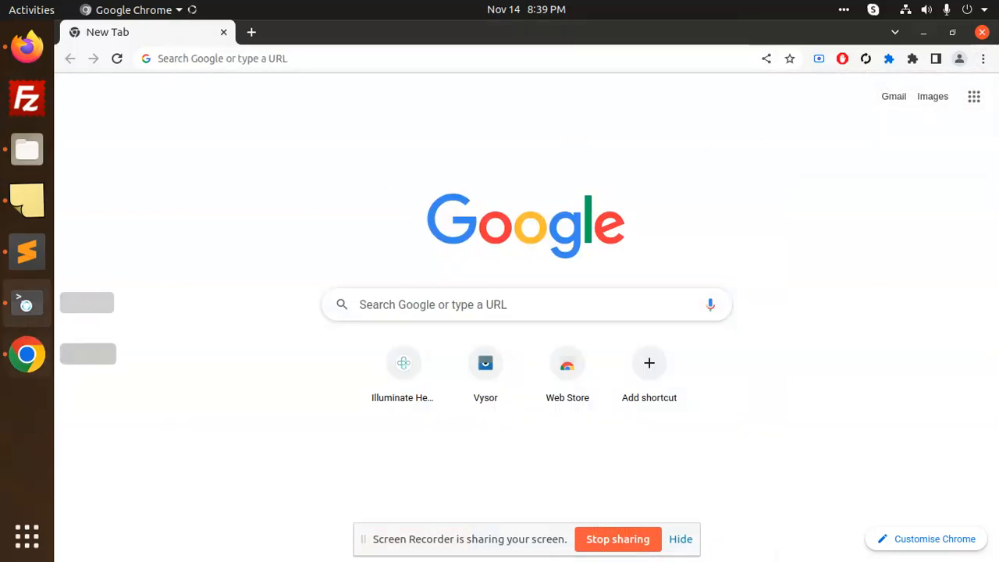
{"action": "left_click", "coordinate": [26, 252]}
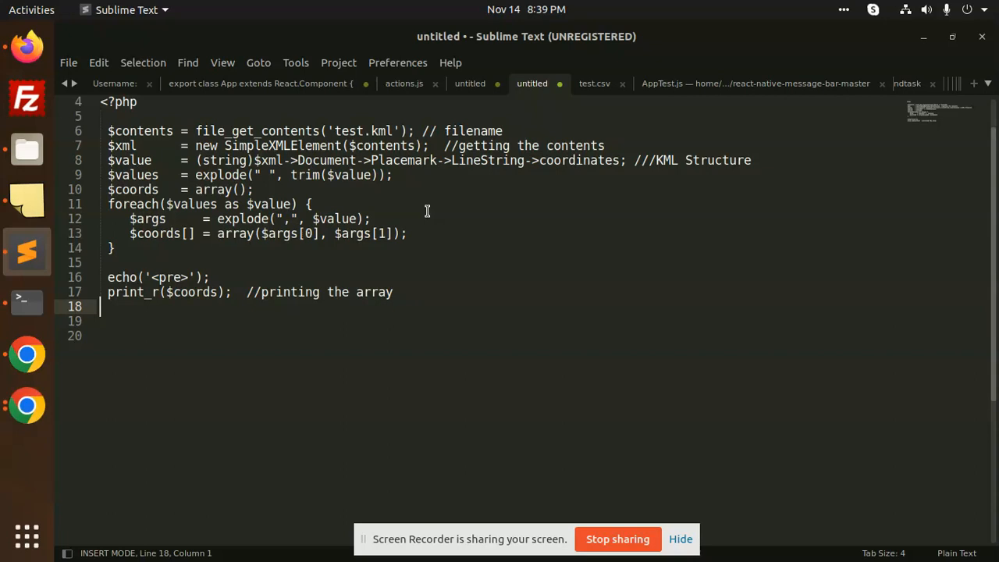
{"action": "mouse_move", "coordinate": [228, 161]}
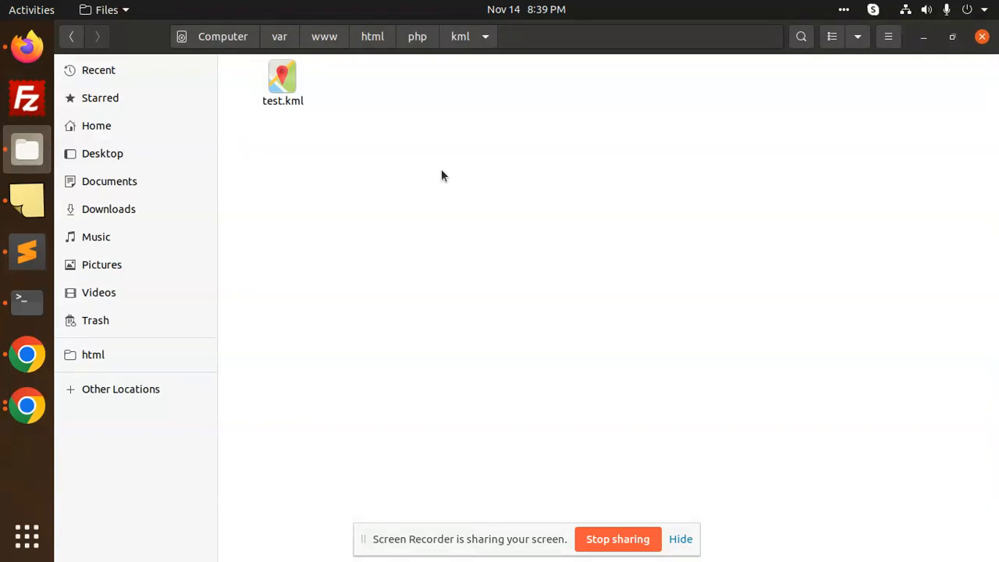
{"action": "mouse_move", "coordinate": [419, 120]}
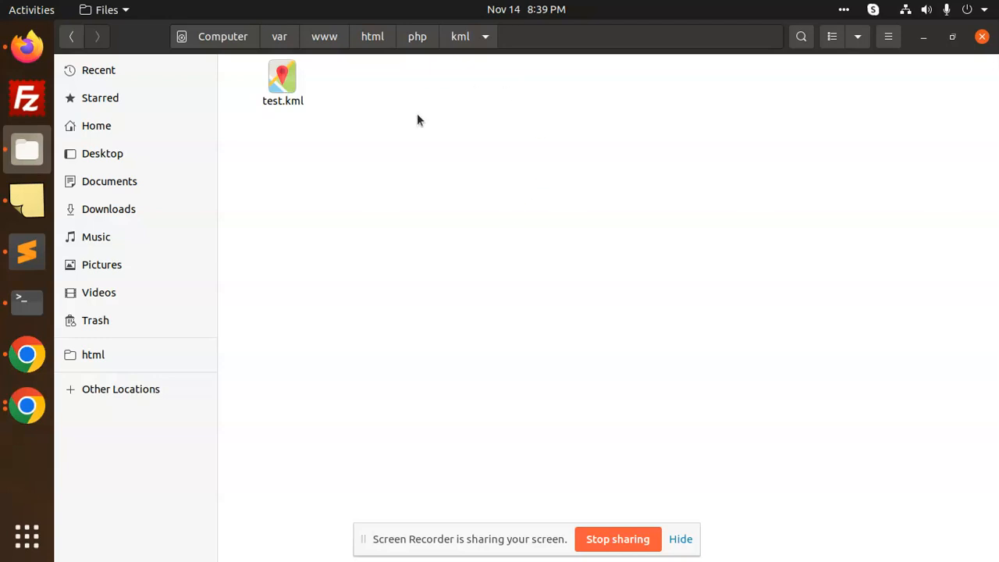
Step: Create an empty index.php in the kml folder with 'touch index.php' in Terminal
{"action": "left_click", "coordinate": [26, 303]}
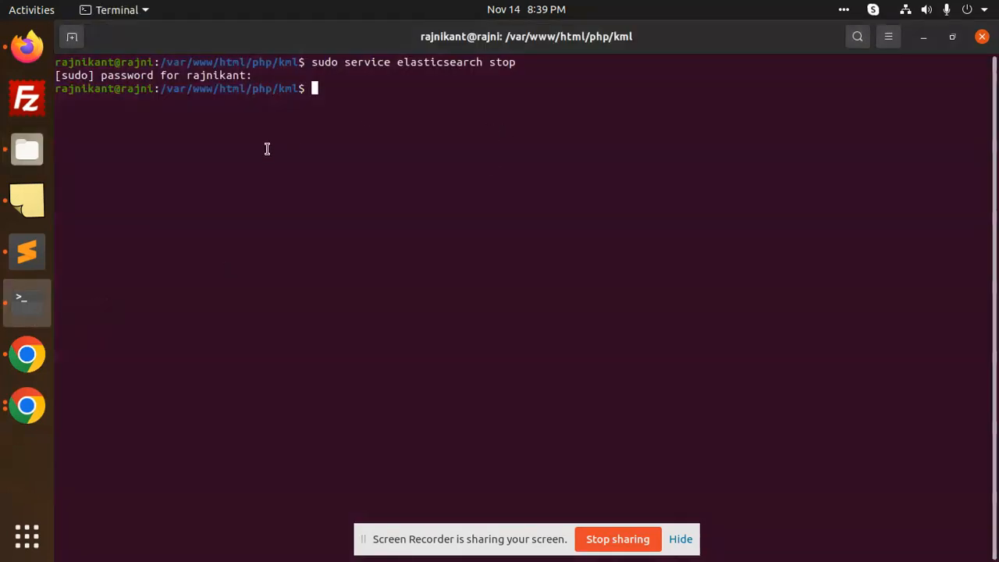
{"action": "type", "text": "tou"}
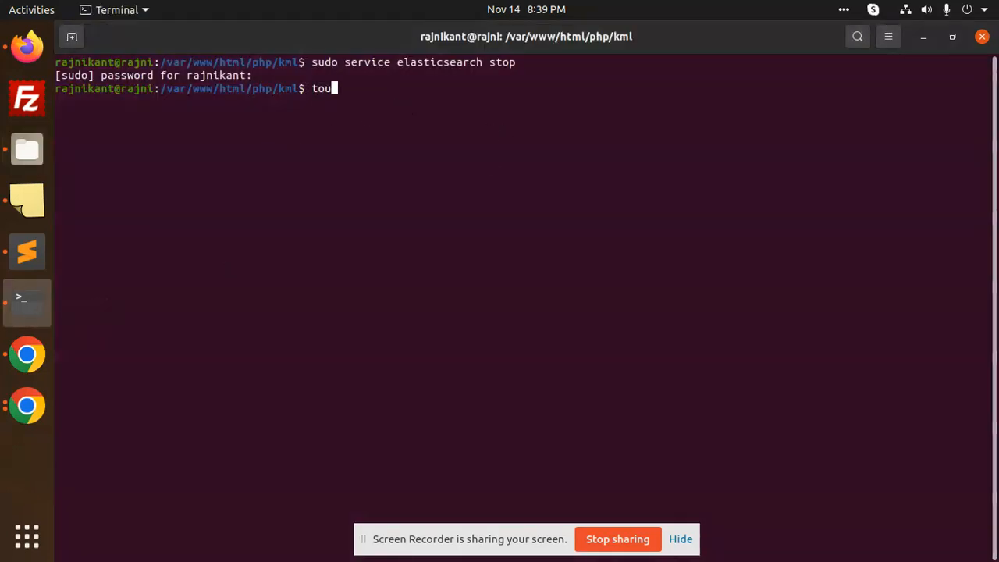
{"action": "type", "text": "ch"}
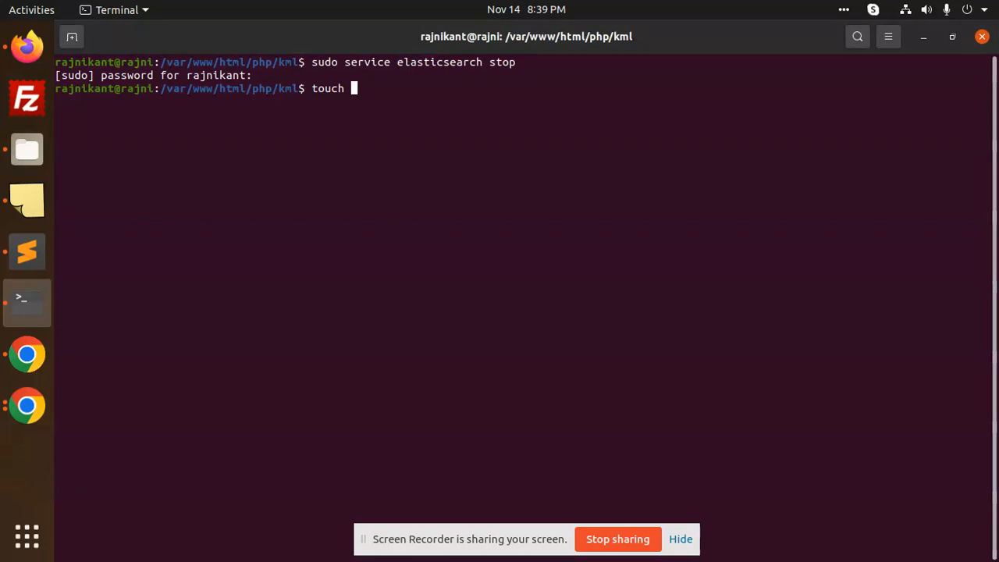
{"action": "type", "text": "index.p"}
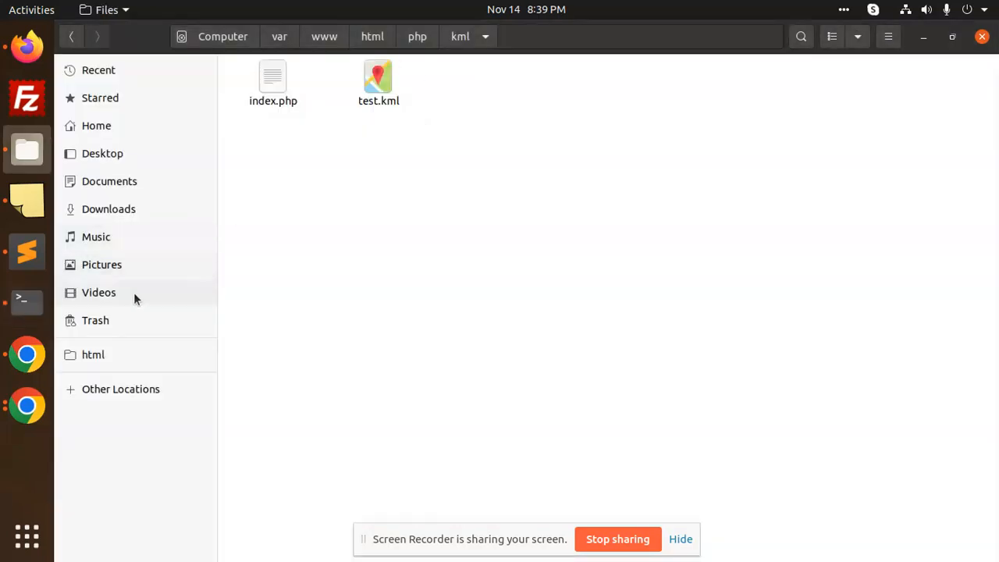
Step: Open the new index.php in Sublime Text and select the whole untitled parsing script for copying
{"action": "double_click", "coordinate": [272, 81]}
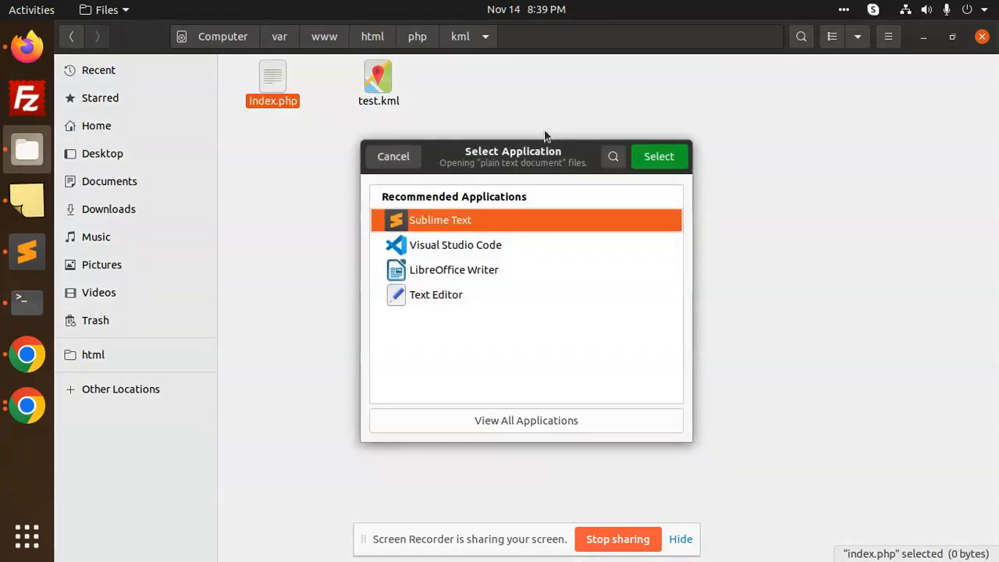
{"action": "left_click", "coordinate": [659, 156]}
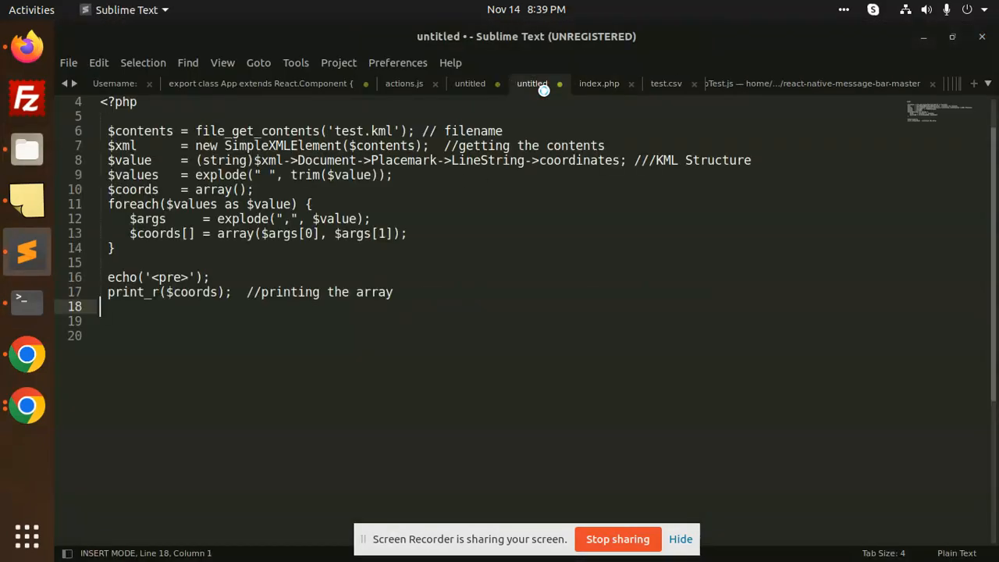
{"action": "key", "text": "ctrl+a"}
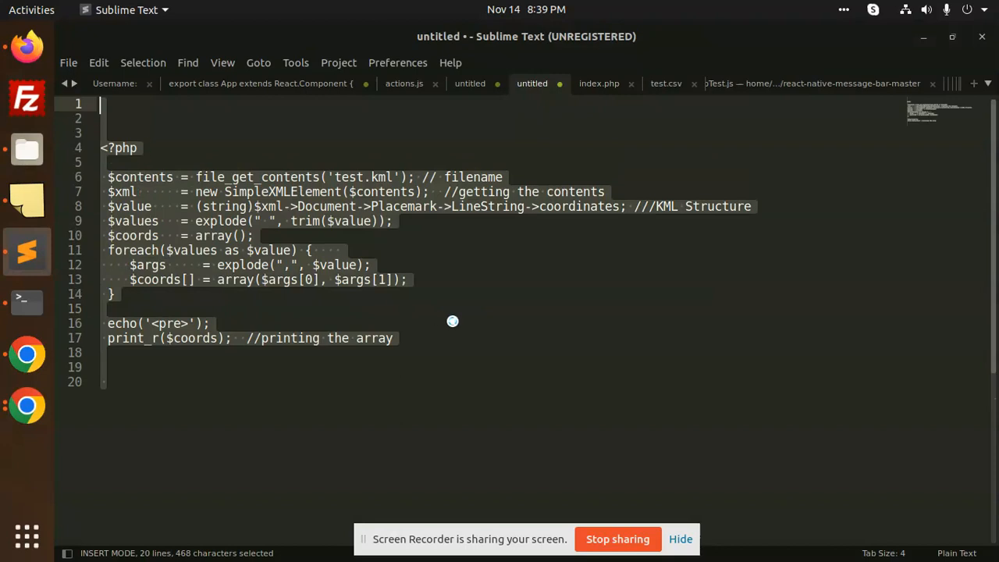
Step: Paste the SimpleXML coordinate-parsing script into index.php, review the coordinates and $coords lines, and save it
{"action": "left_click", "coordinate": [600, 84]}
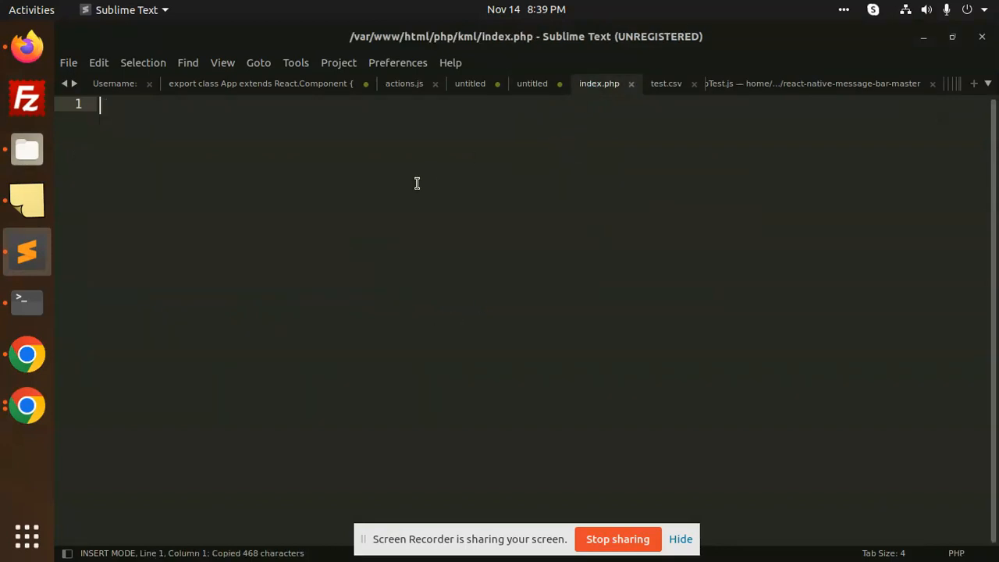
{"action": "key", "text": "ctrl+v"}
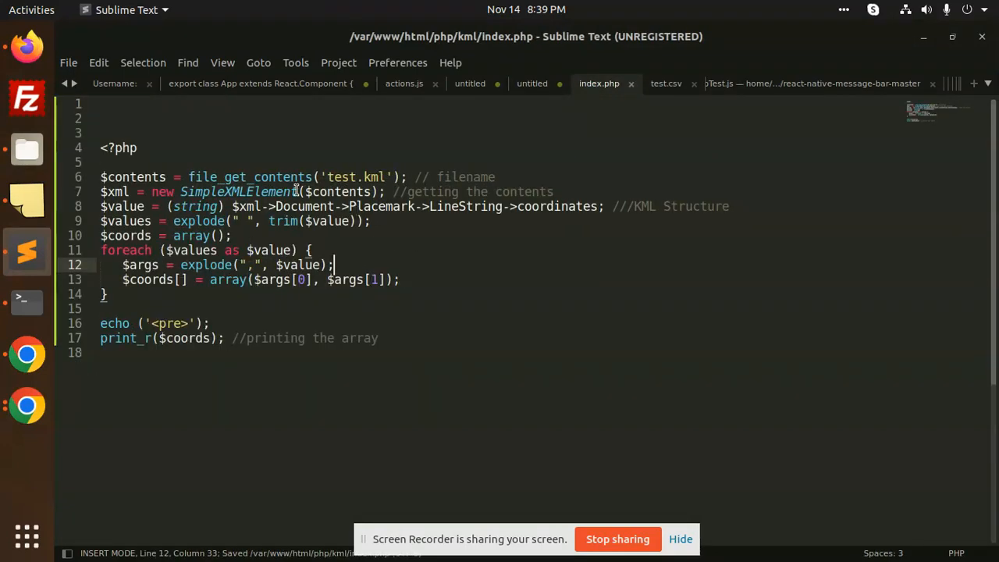
{"action": "double_click", "coordinate": [466, 177]}
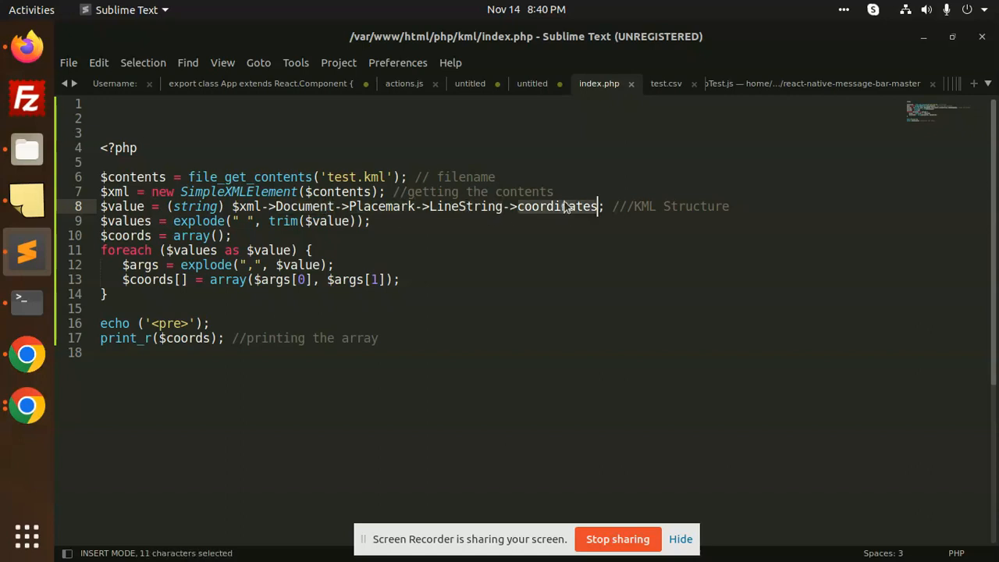
{"action": "mouse_move", "coordinate": [546, 206]}
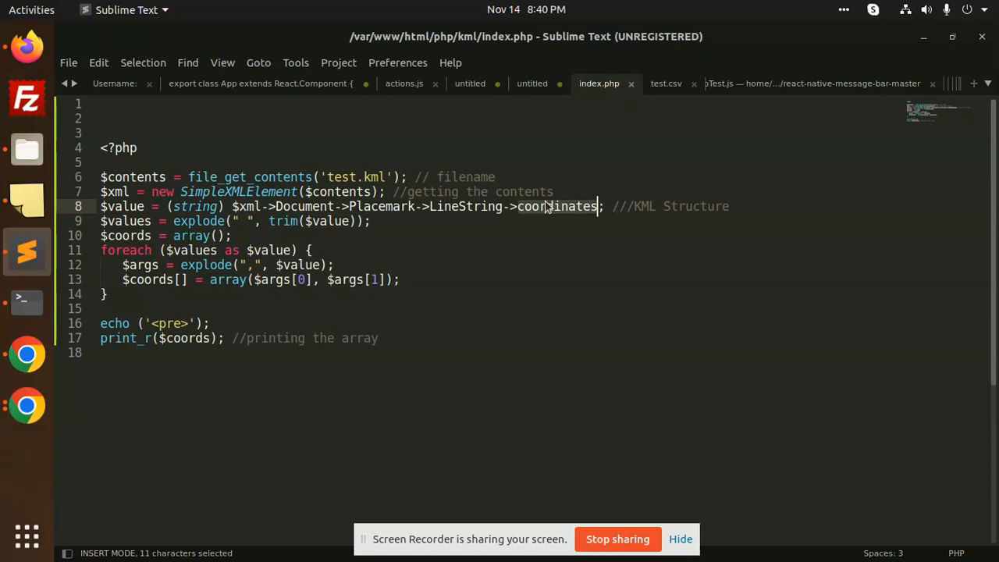
{"action": "left_click", "coordinate": [206, 222]}
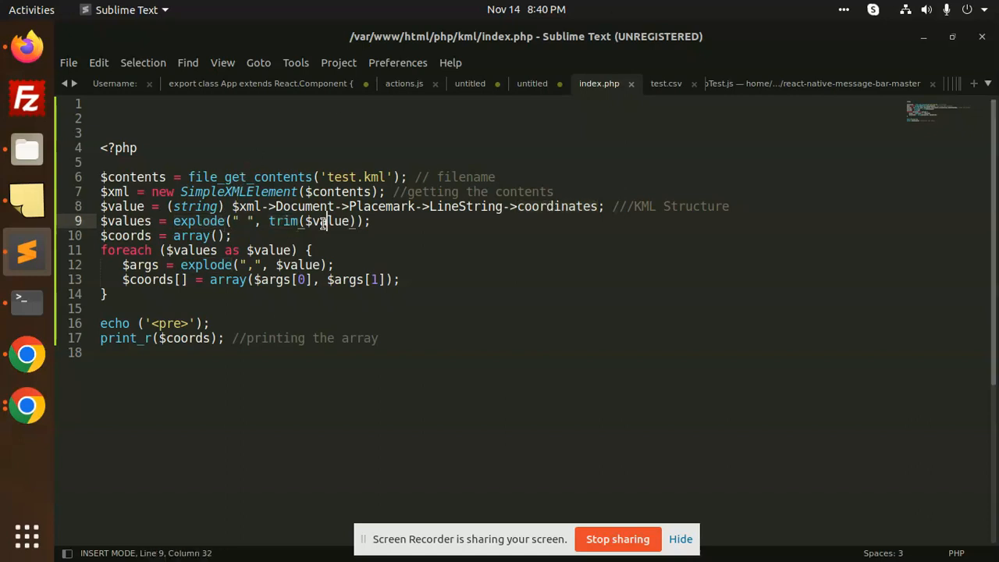
{"action": "double_click", "coordinate": [125, 234]}
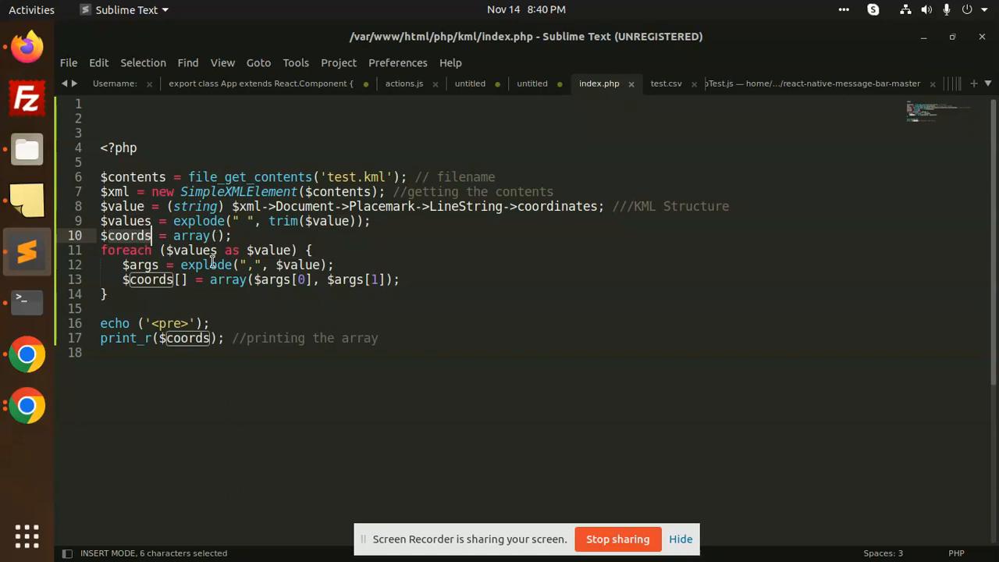
{"action": "left_click", "coordinate": [165, 324]}
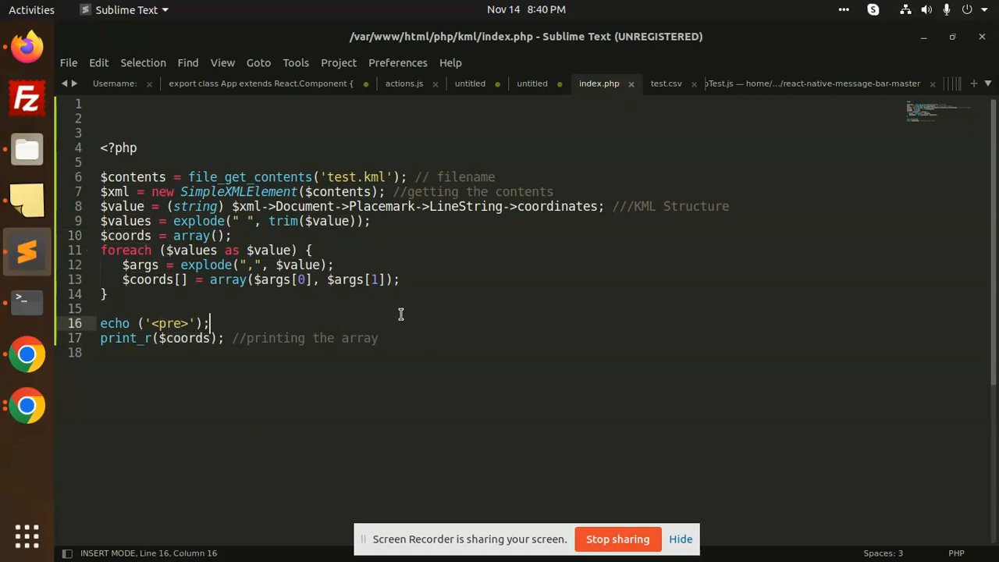
{"action": "key", "text": "ctrl+s"}
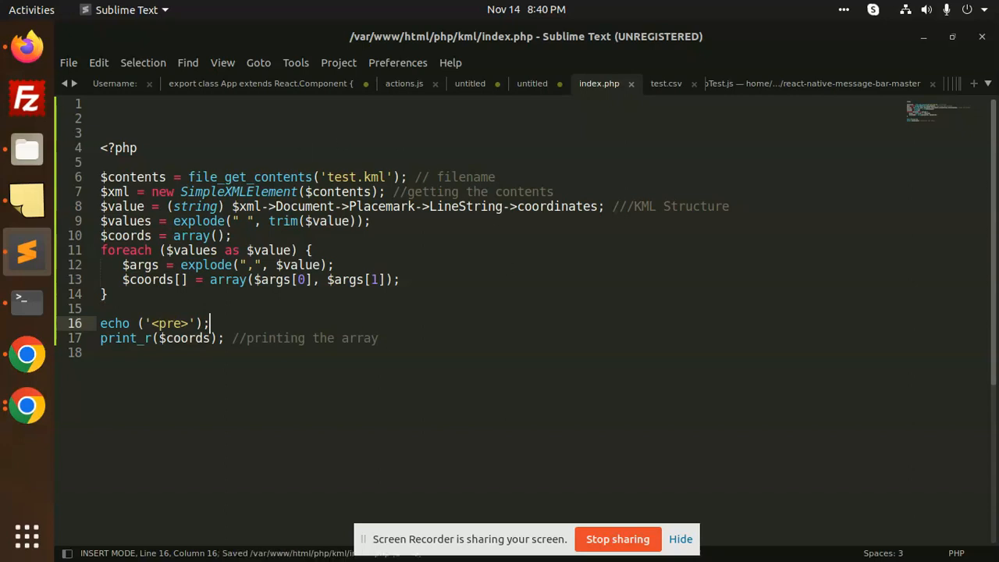
{"action": "mouse_move", "coordinate": [25, 303]}
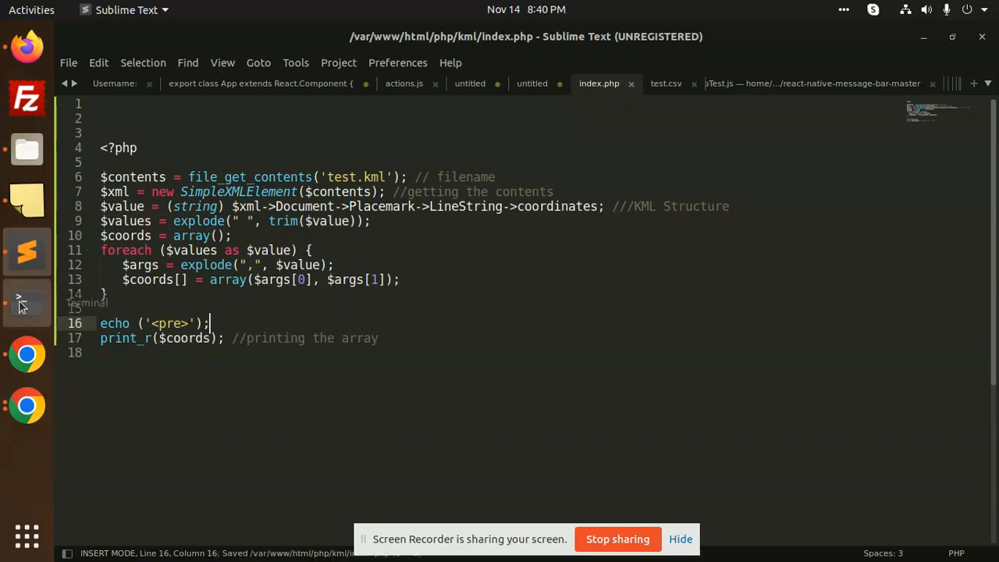
Step: Run 'php index.php' in Terminal to print the coordinate pairs as an array
{"action": "left_click", "coordinate": [26, 303]}
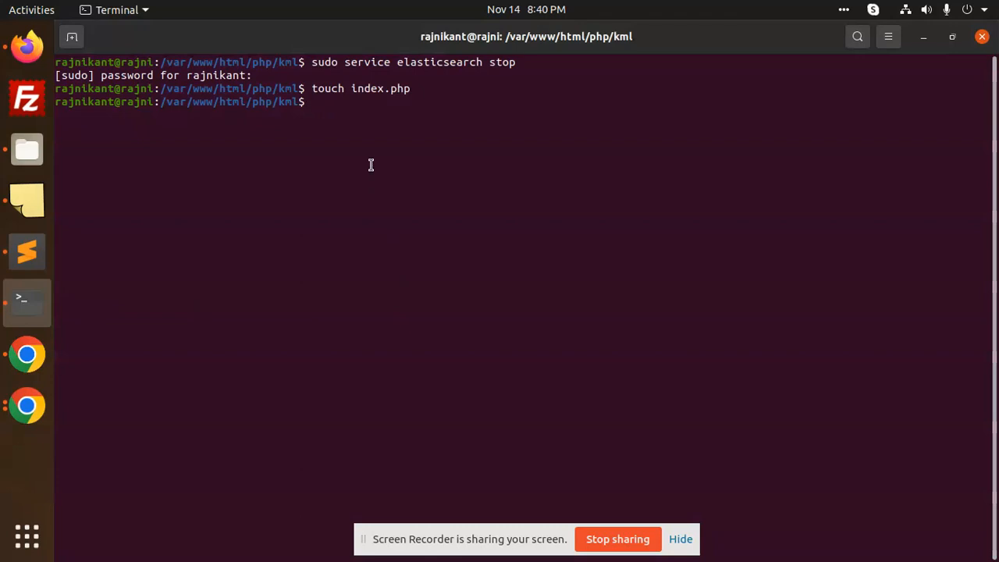
{"action": "type", "text": "p"}
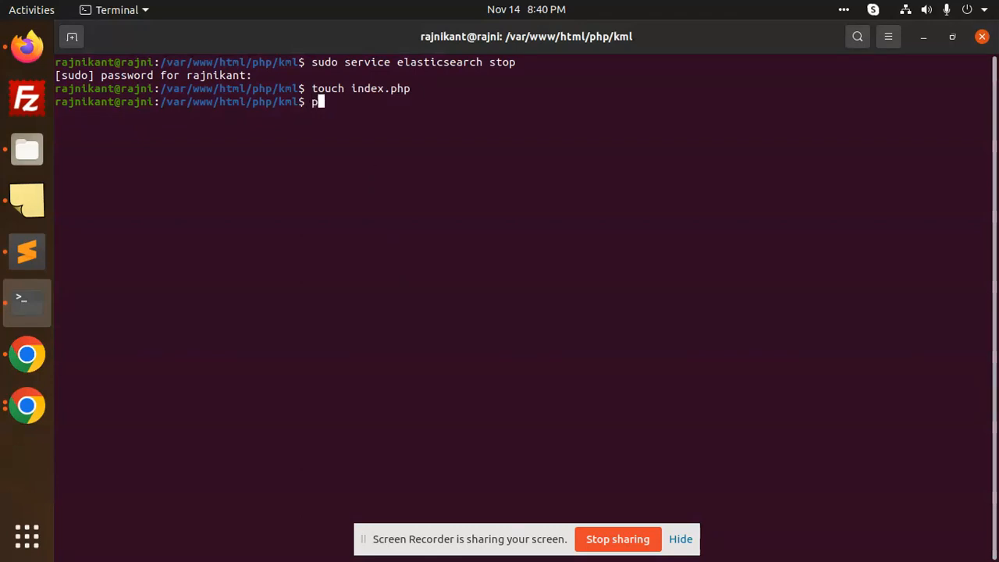
{"action": "key", "text": "Return"}
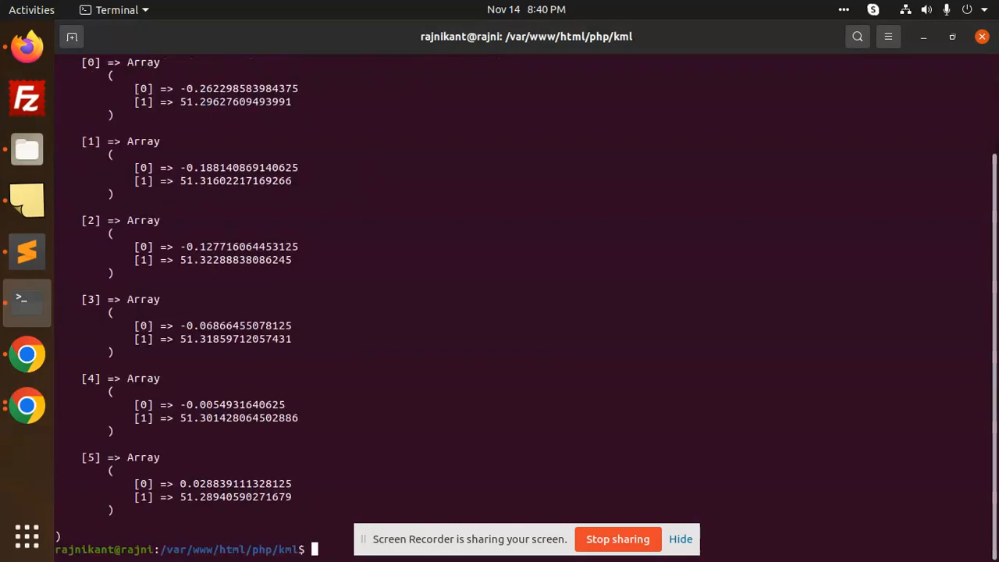
{"action": "scroll", "scroll_direction": "up", "scroll_amount": 3}
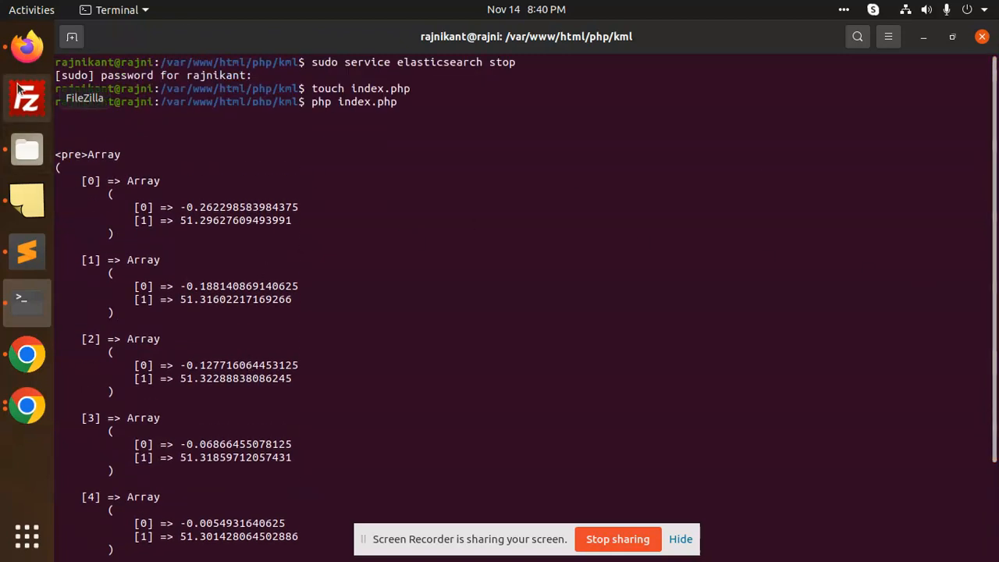
{"action": "mouse_move", "coordinate": [26, 200]}
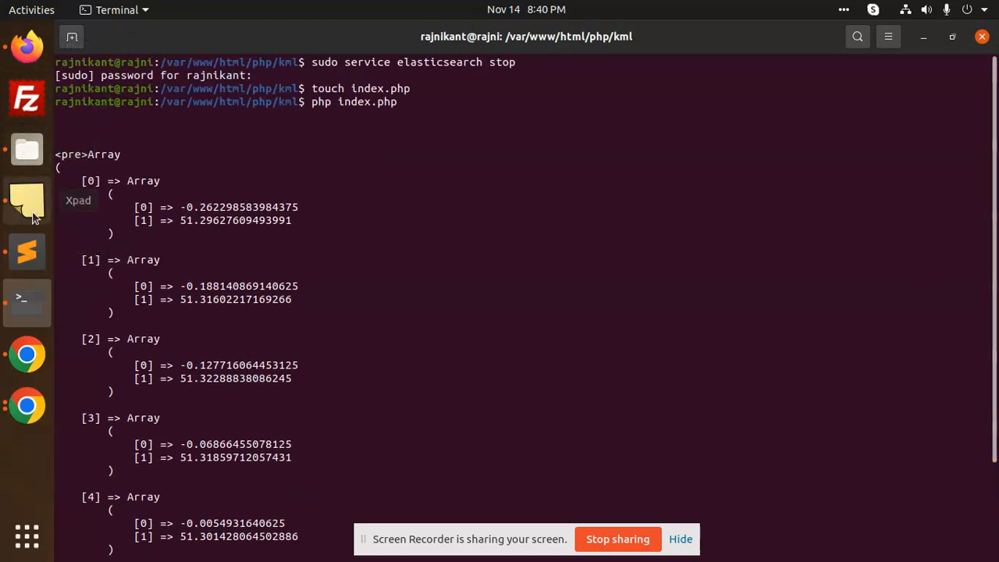
Step: Open test.kml from Files with Sublime Text via Open With Other Application
{"action": "right_click", "coordinate": [378, 78]}
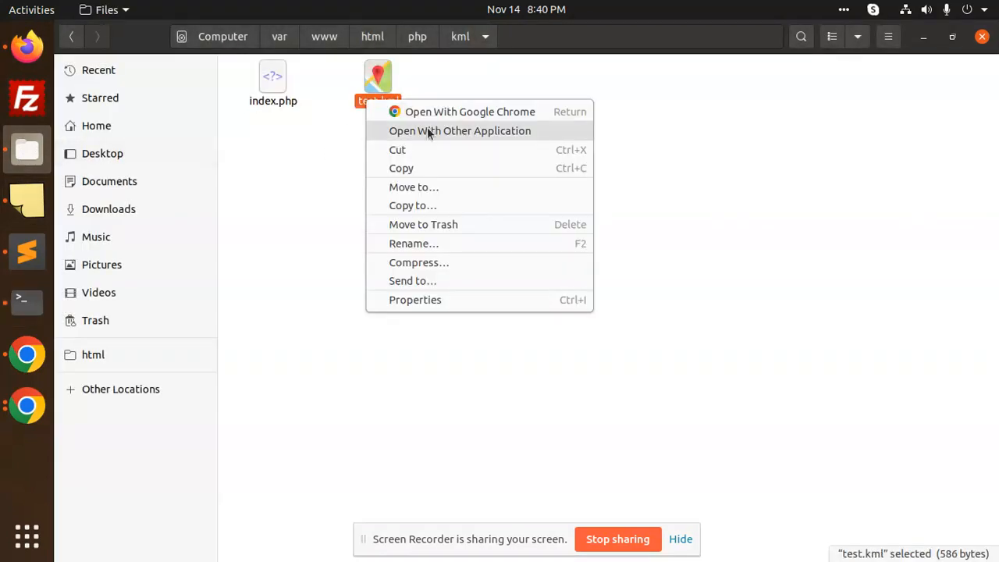
{"action": "left_click", "coordinate": [459, 131]}
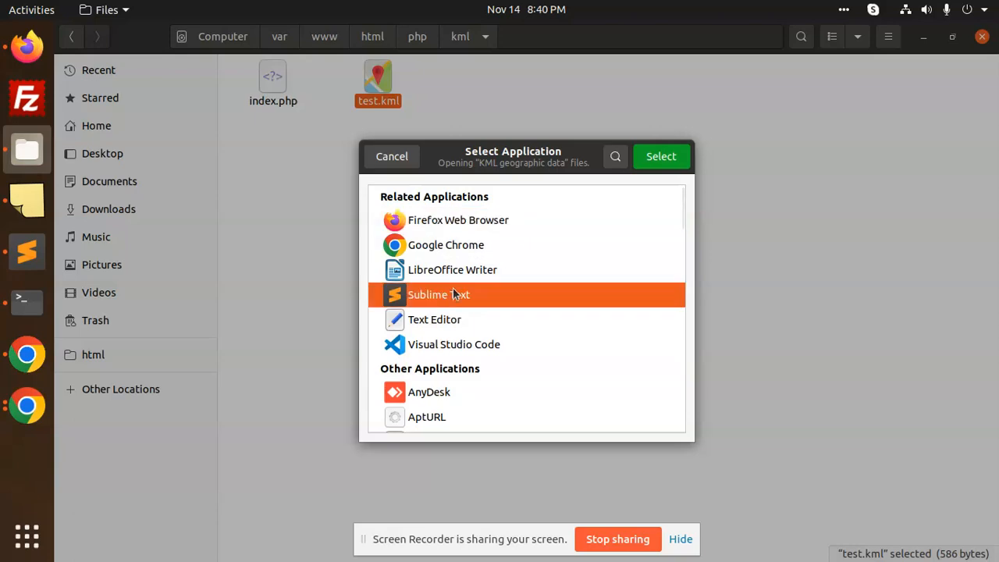
{"action": "left_click", "coordinate": [663, 156]}
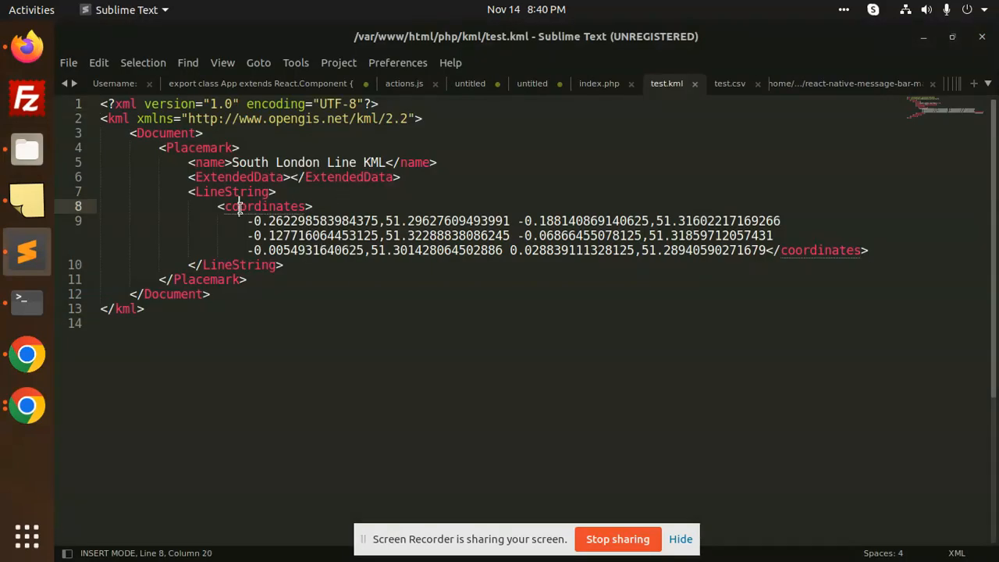
Step: Review the Placemark and coordinates elements in test.kml, then return to index.php
{"action": "double_click", "coordinate": [265, 206]}
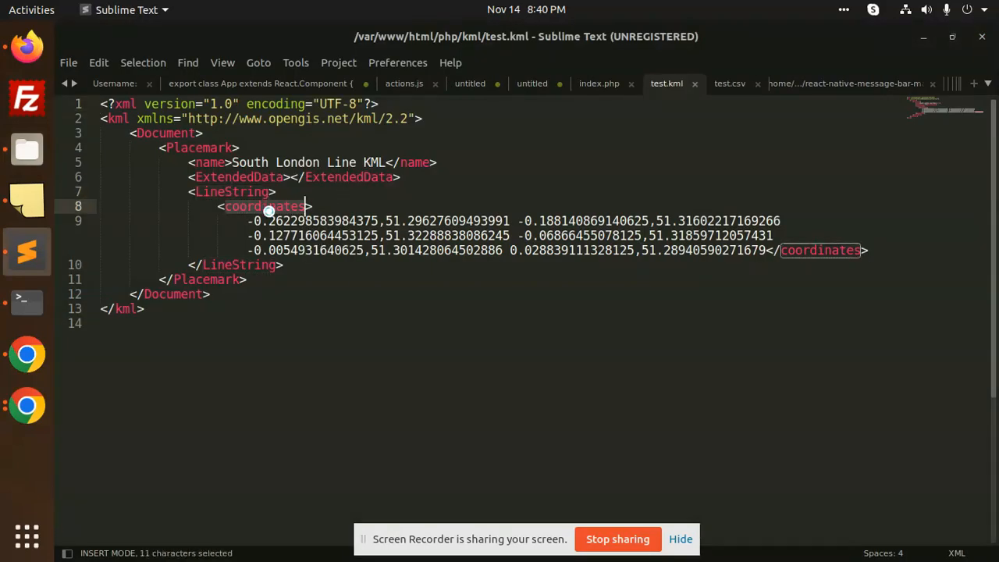
{"action": "left_click", "coordinate": [196, 147]}
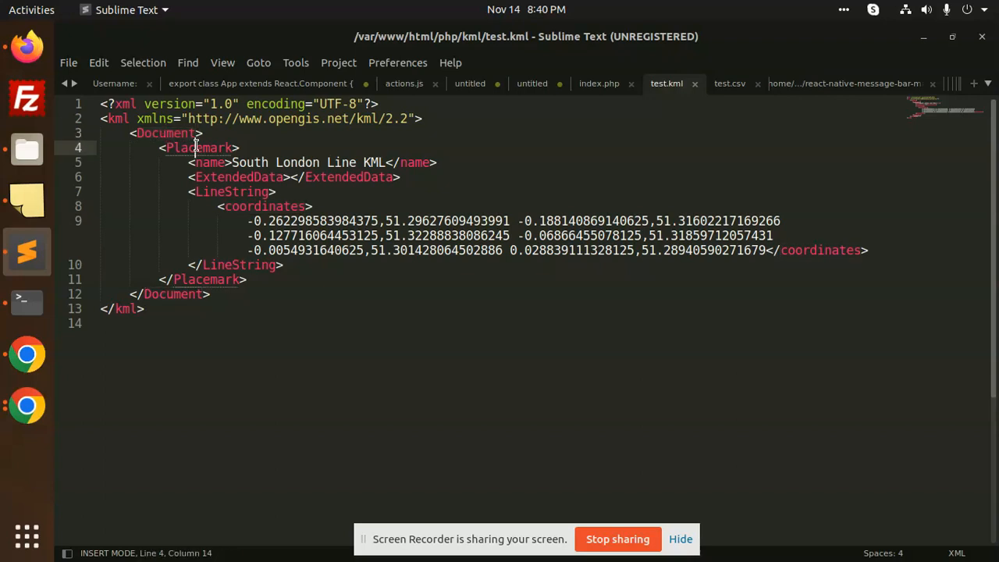
{"action": "left_click", "coordinate": [266, 206]}
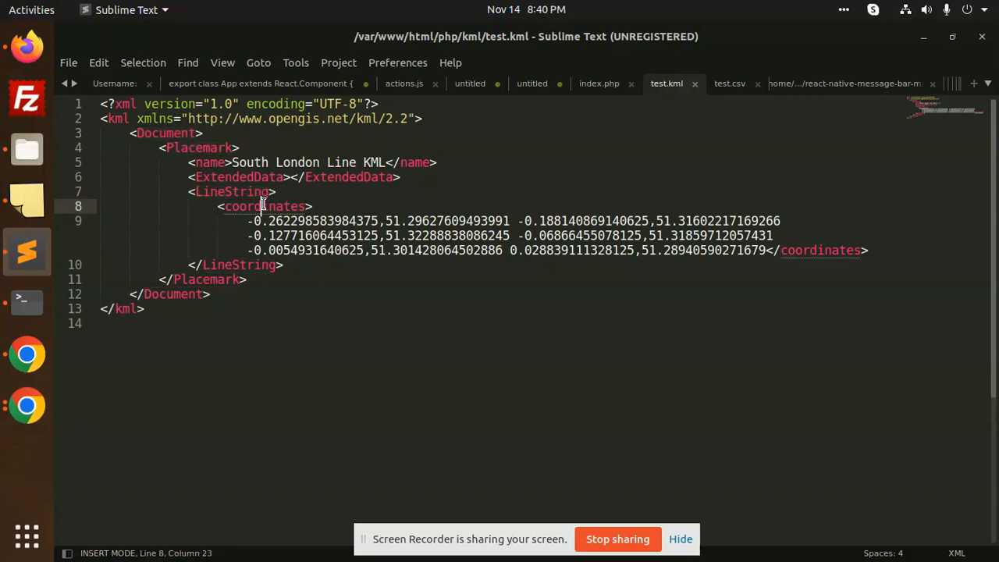
{"action": "left_click", "coordinate": [600, 85]}
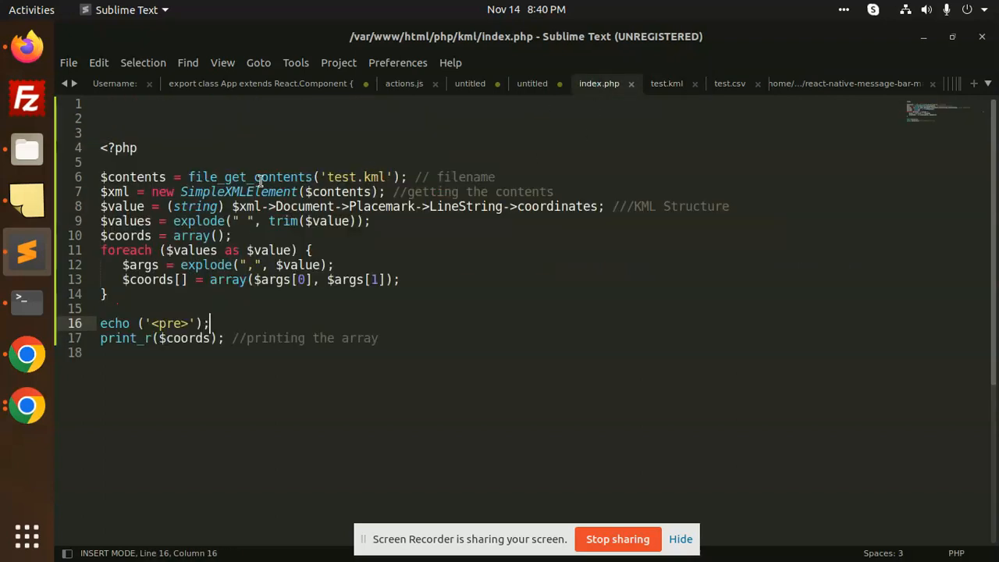
{"action": "left_click", "coordinate": [384, 206]}
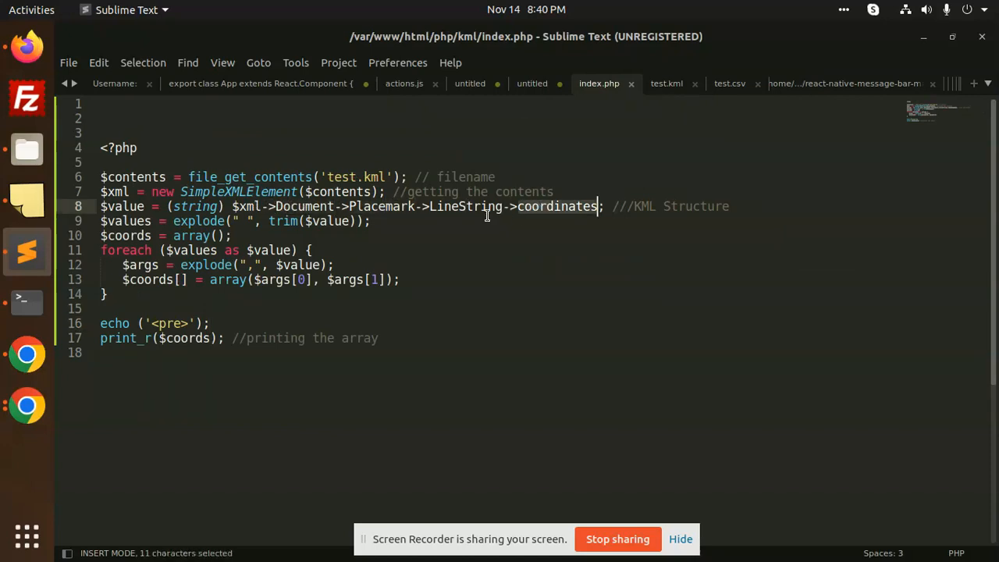
{"action": "mouse_move", "coordinate": [568, 219]}
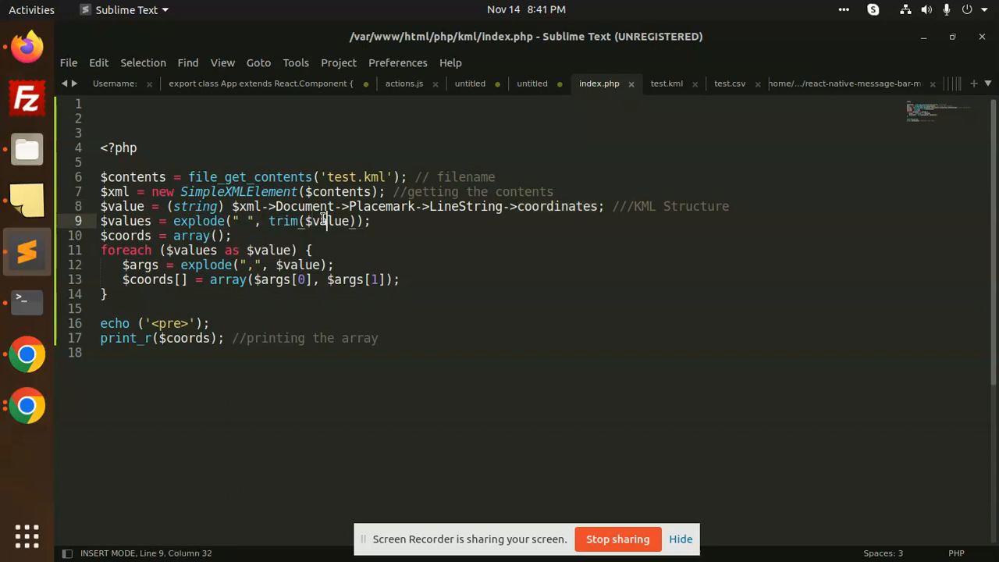
{"action": "double_click", "coordinate": [228, 280]}
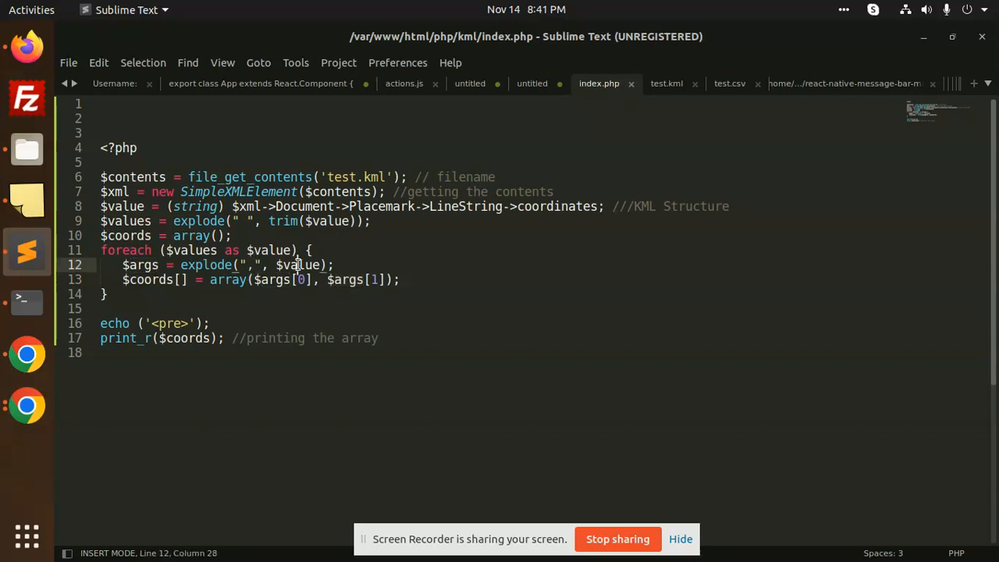
{"action": "left_click", "coordinate": [396, 280]}
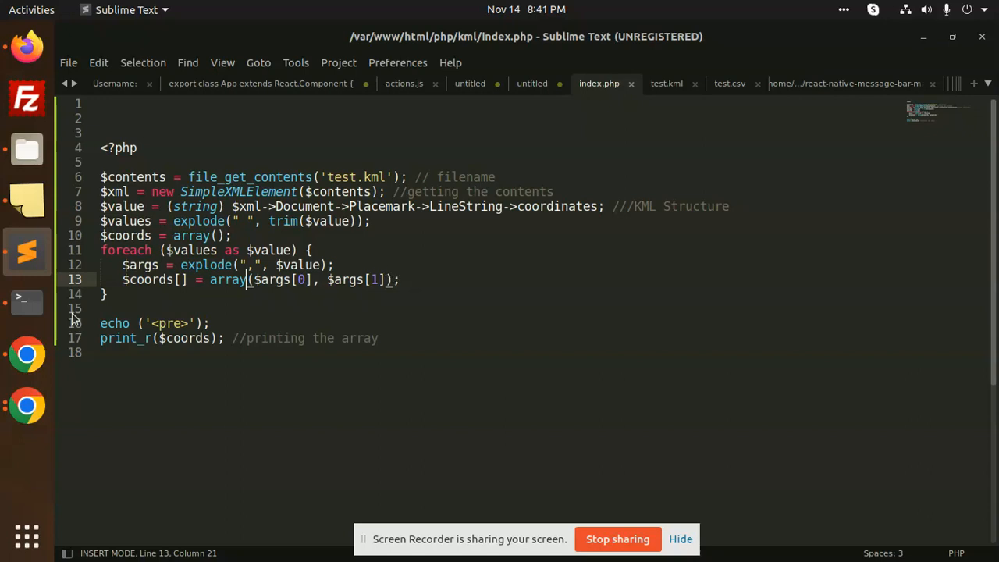
{"action": "left_click", "coordinate": [27, 303]}
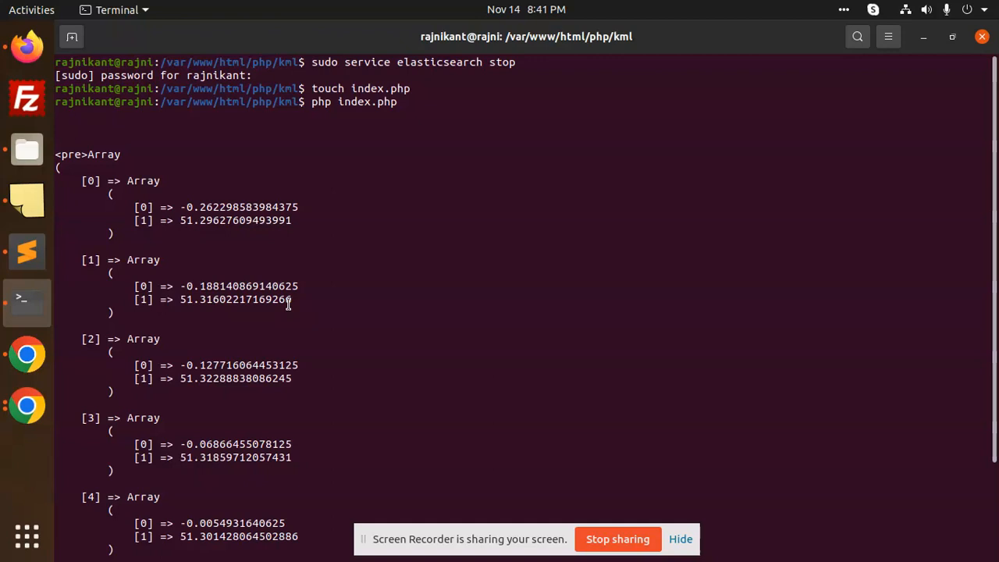
{"action": "mouse_move", "coordinate": [578, 463]}
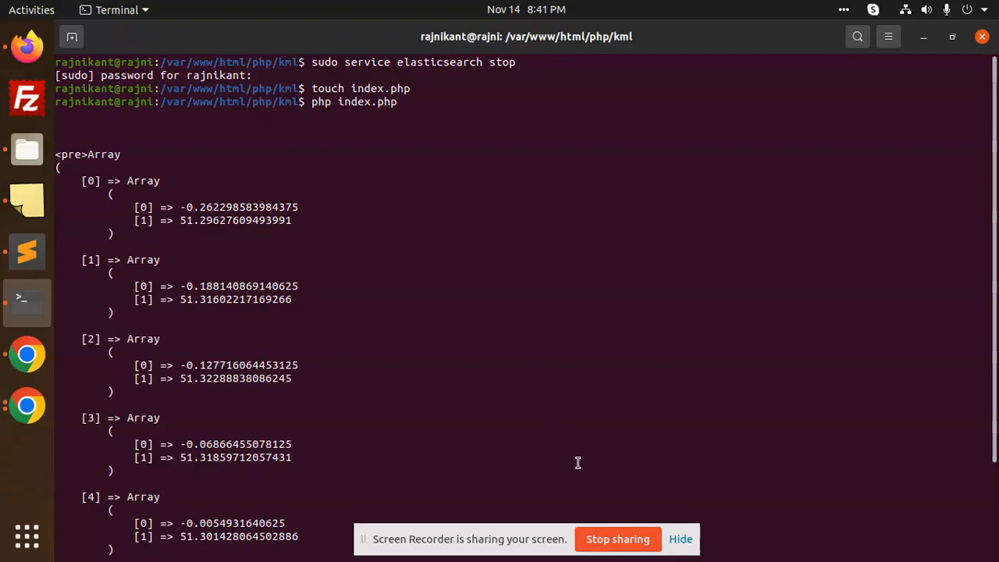